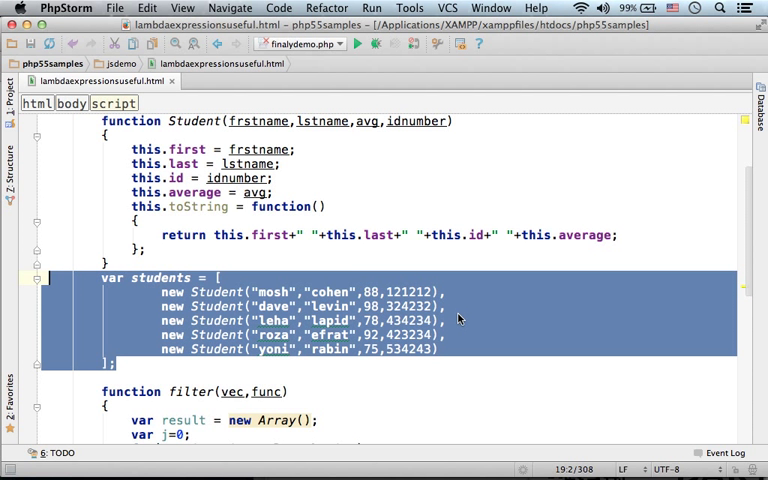
scroll(down, 3)
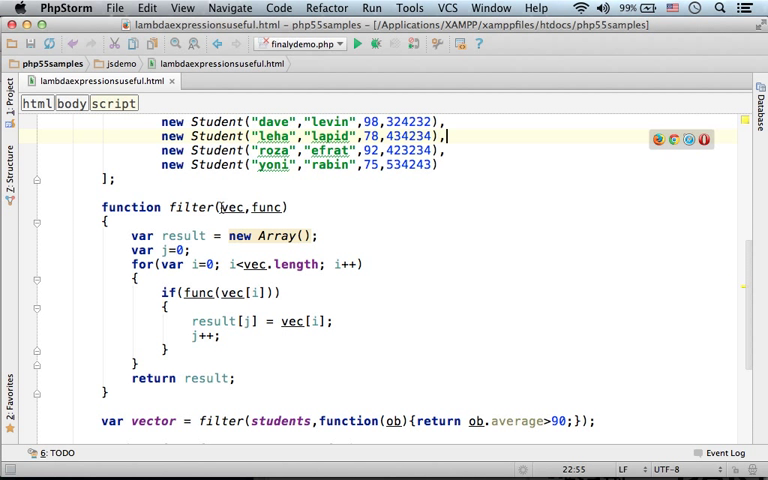
double_click(232, 207)
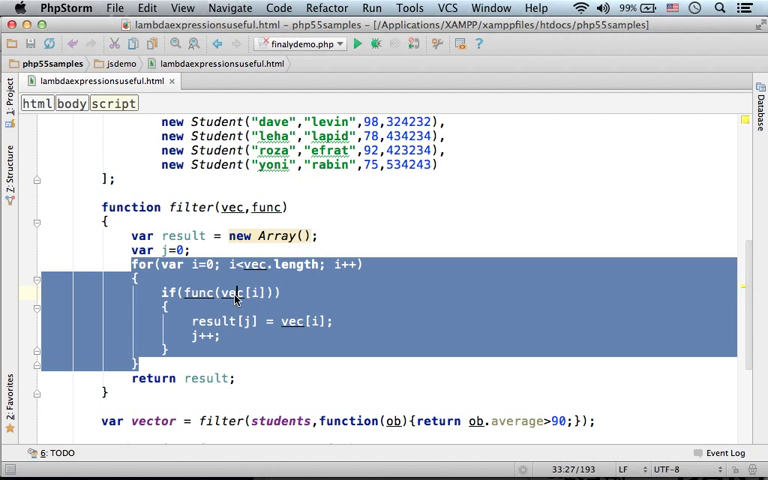
click(235, 293)
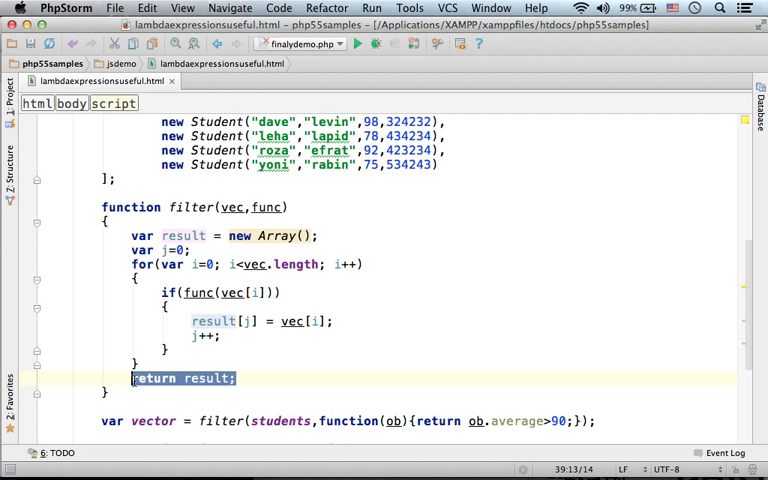
scroll(down, 3)
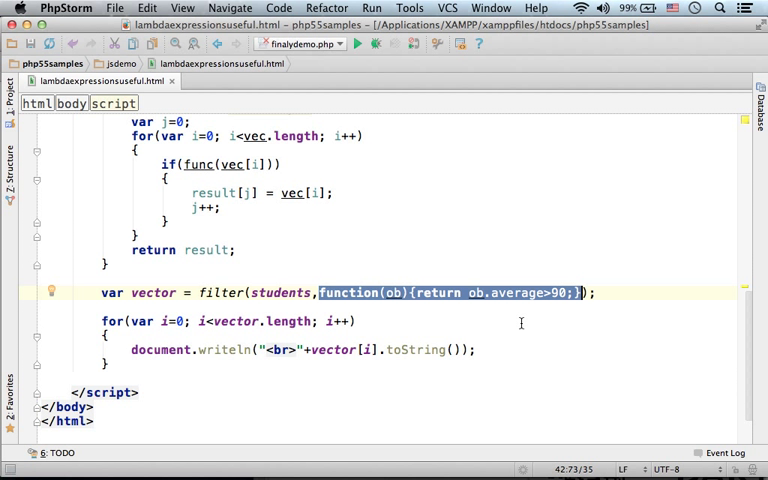
mouse_move(496, 335)
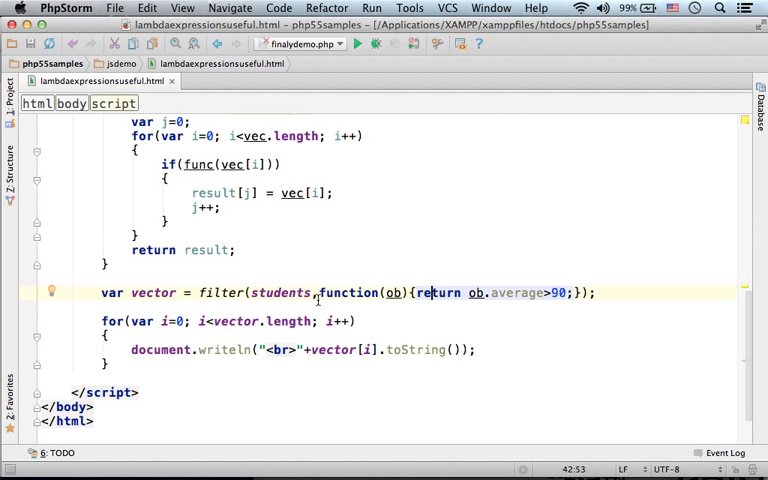
click(100, 321)
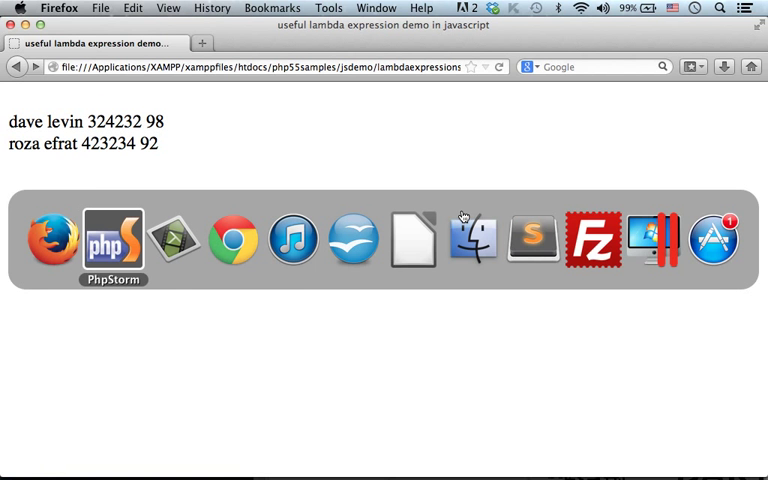
click(113, 238)
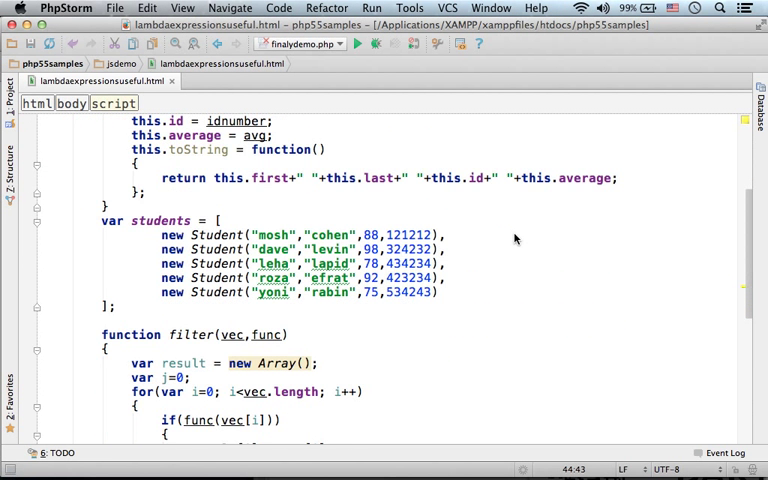
Change the filter condition from ob.average>90 to ob.average>80
double_click(412, 292)
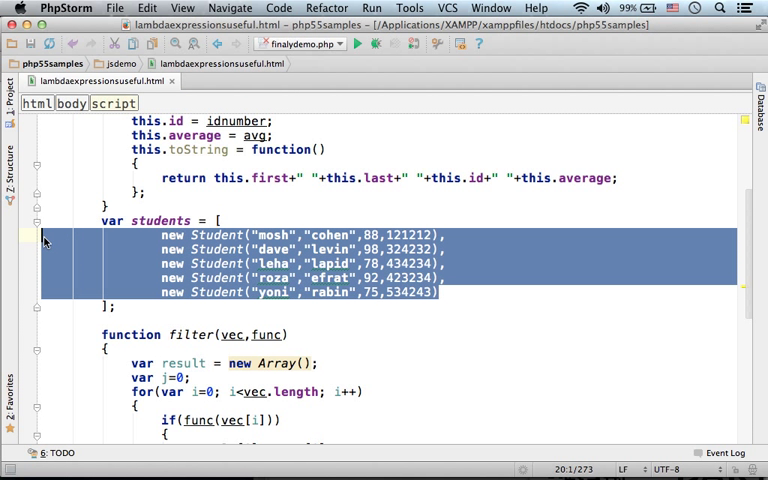
scroll(down, 3)
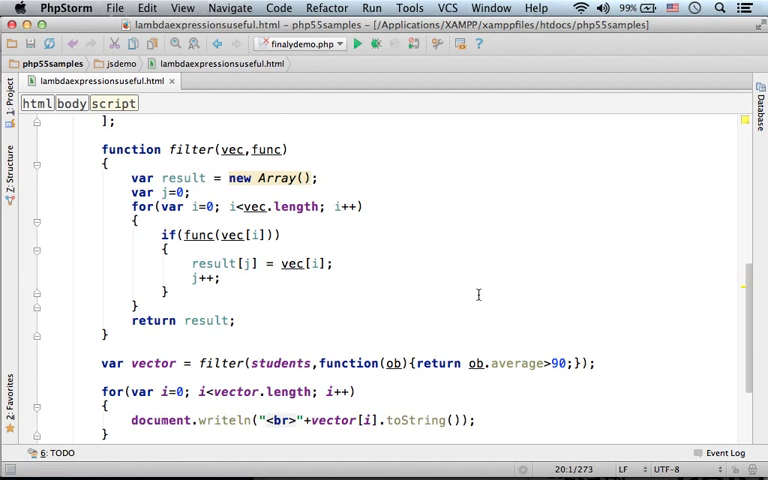
scroll(down, 3)
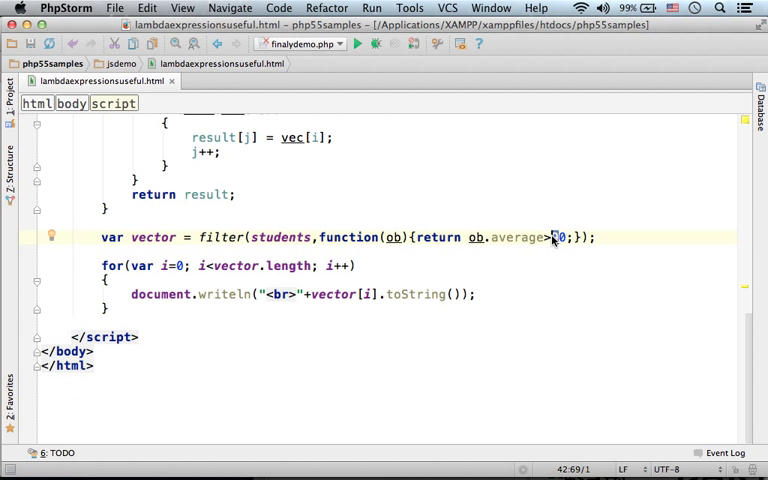
text(8)
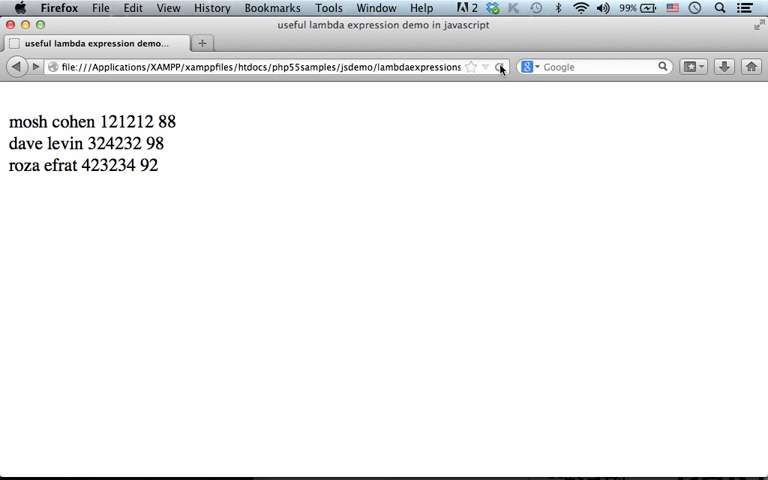
mouse_move(457, 223)
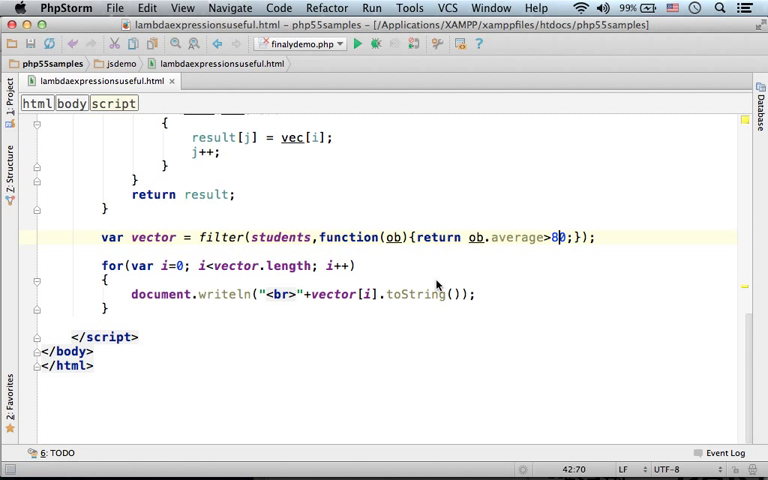
click(320, 237)
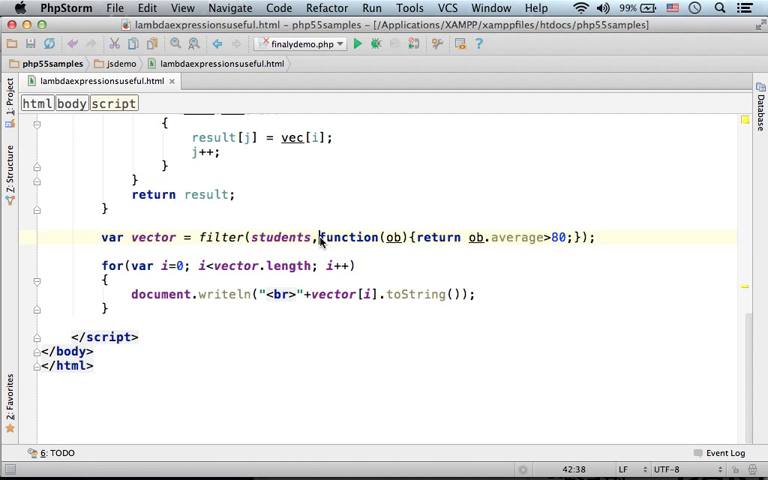
Replace function(ob){return ob.average>80;} with the arrow lambda ob => ob.average>80
drag(322, 237, 513, 237)
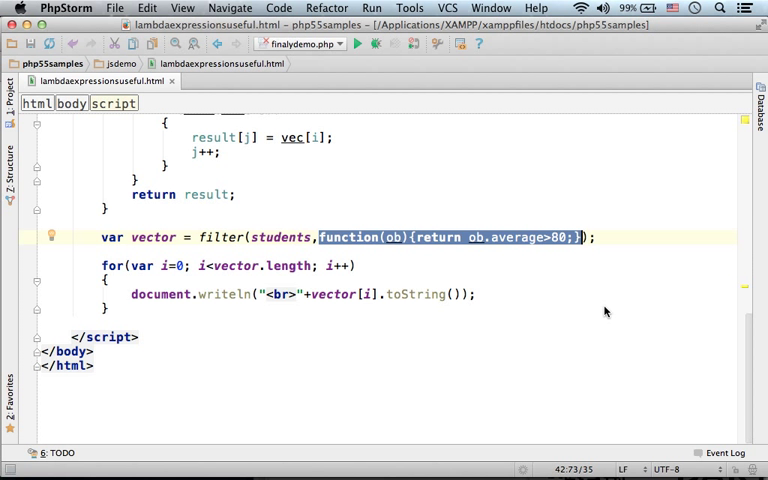
text(ob)
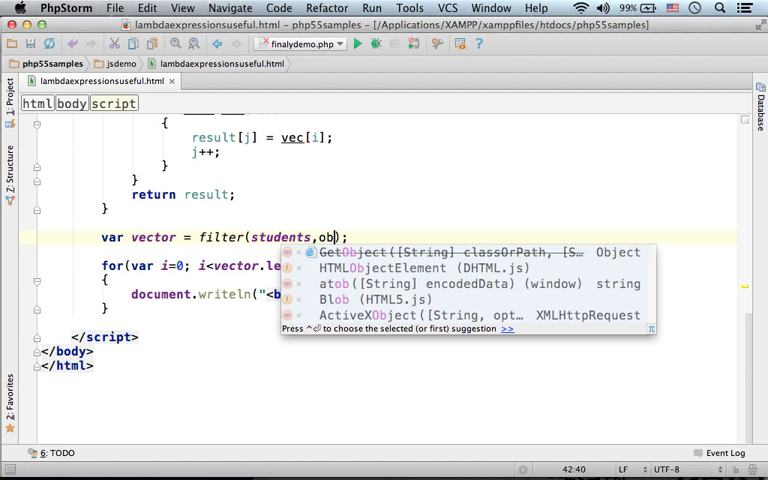
text(=>)
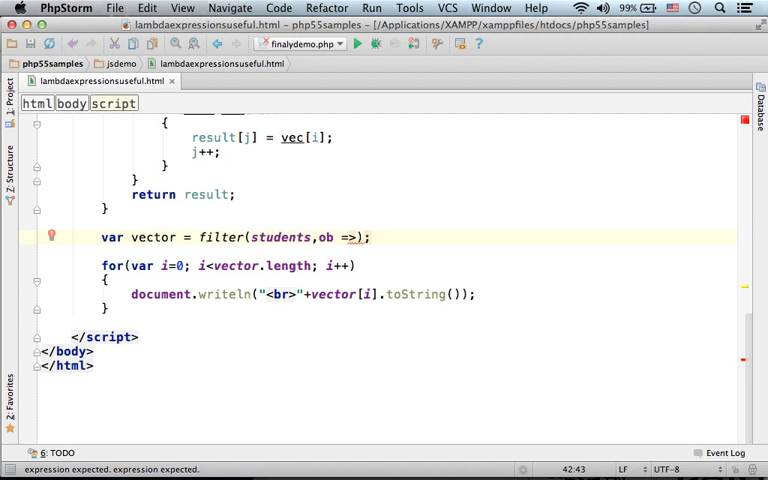
text(ob.a)
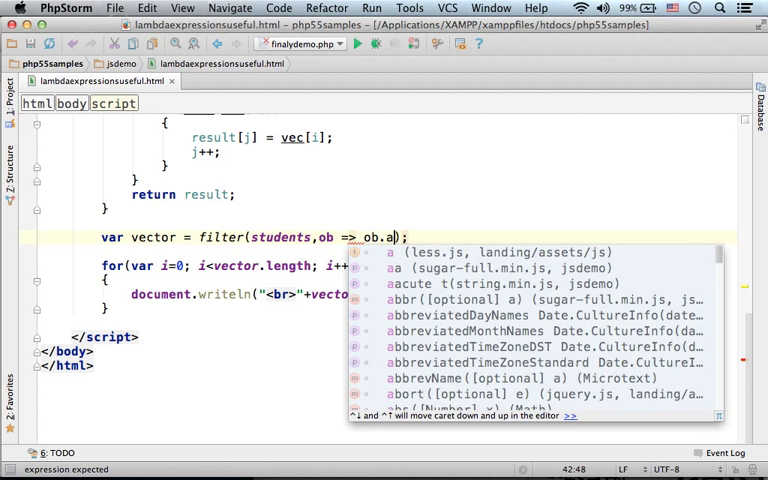
text(verage)
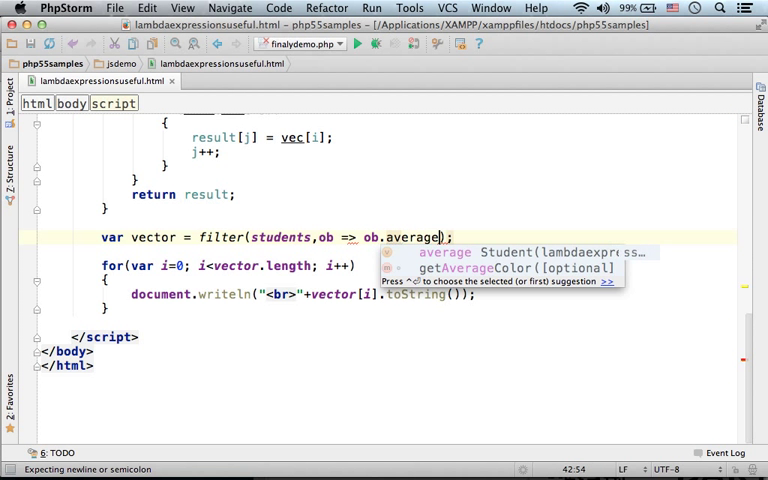
text(>80)
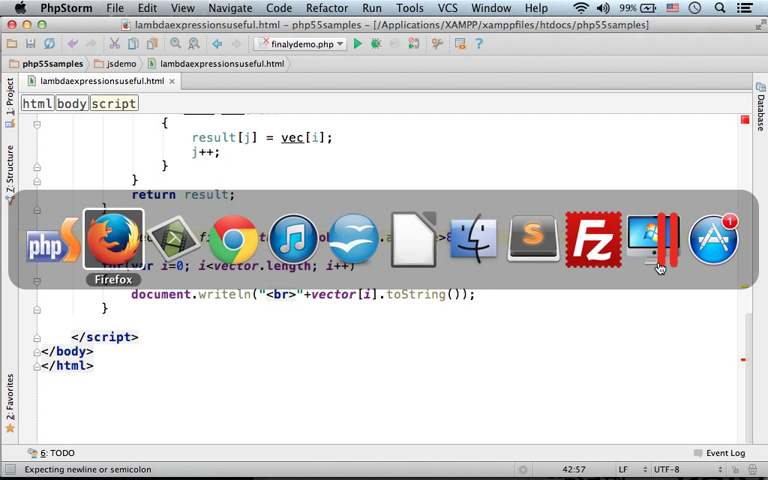
Switch to Firefox to view the filtered student list
click(113, 238)
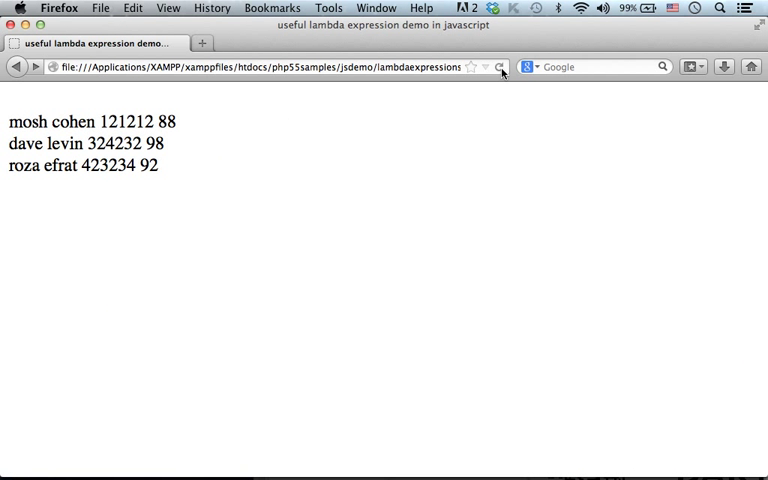
mouse_move(490, 144)
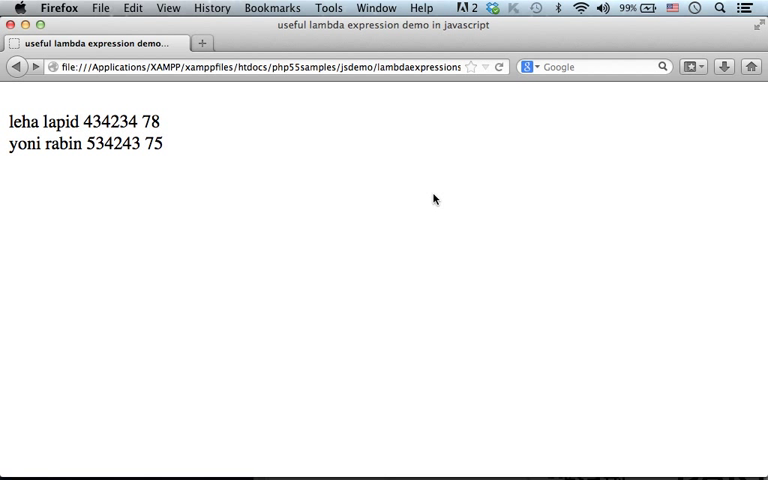
mouse_move(380, 235)
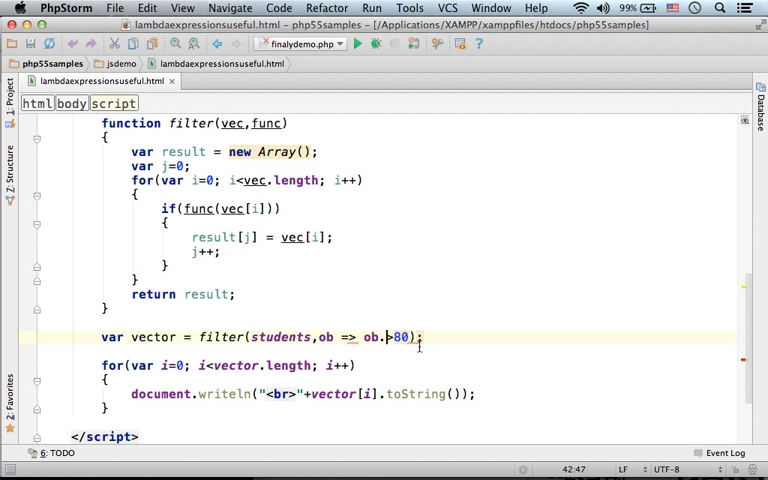
Complete the lambda with 'average' and select the finished ob => ob.average>80
text(average)
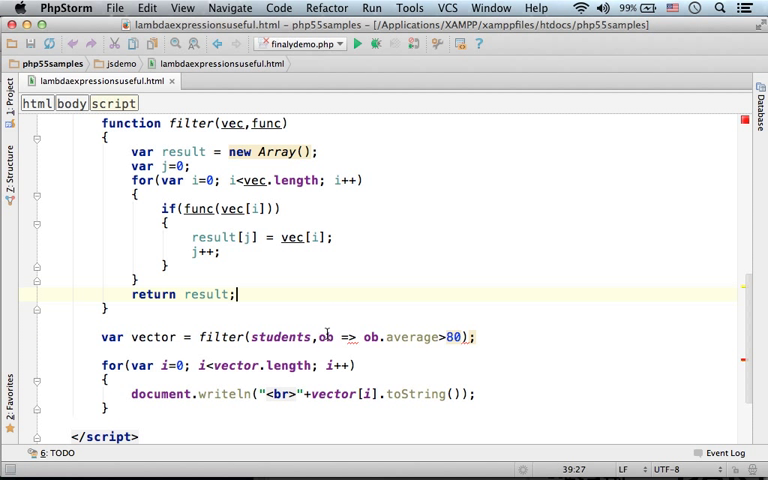
drag(320, 337, 468, 337)
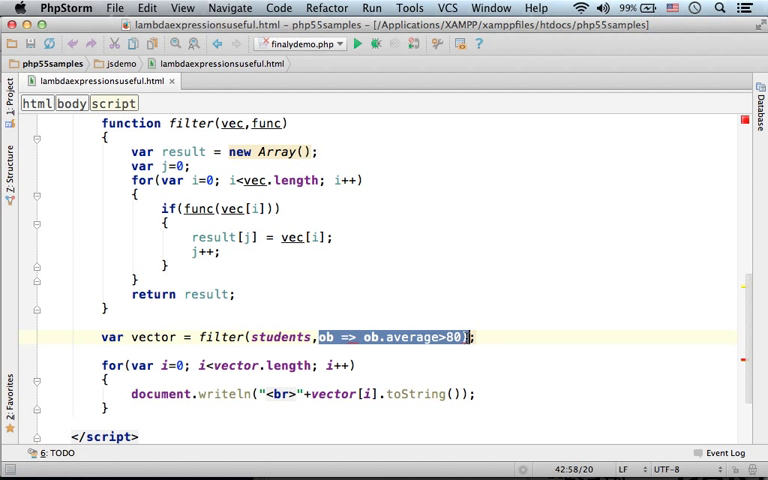